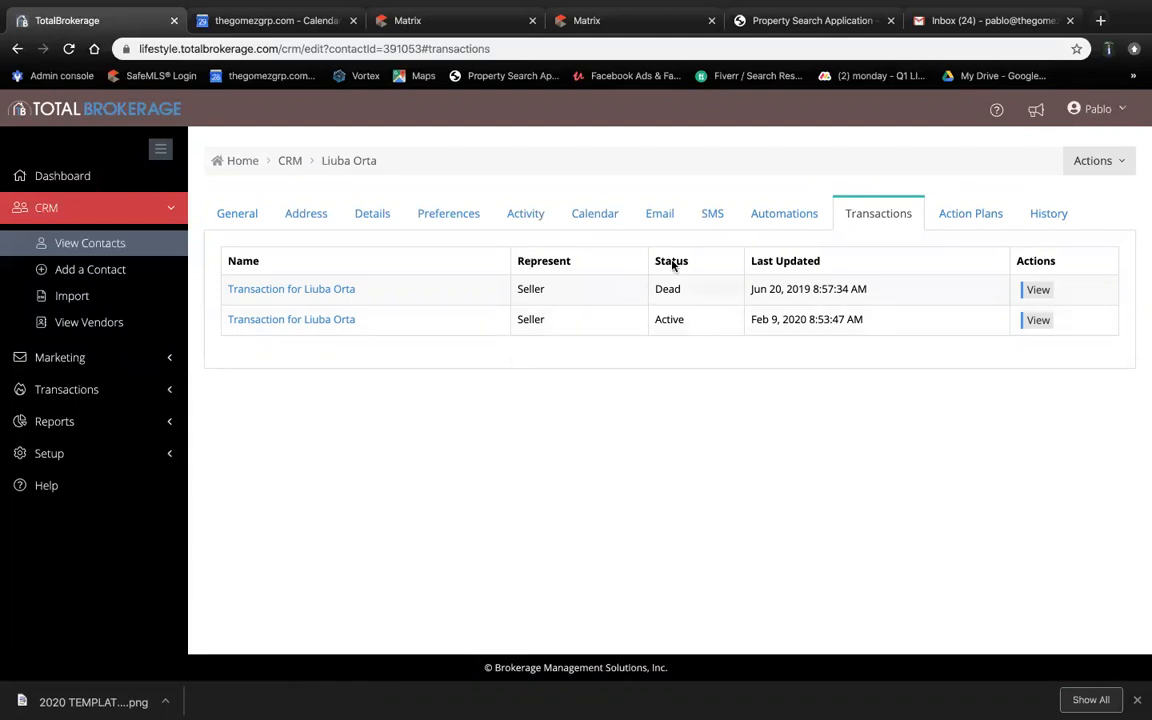
{"action": "left_click", "coordinate": [292, 320]}
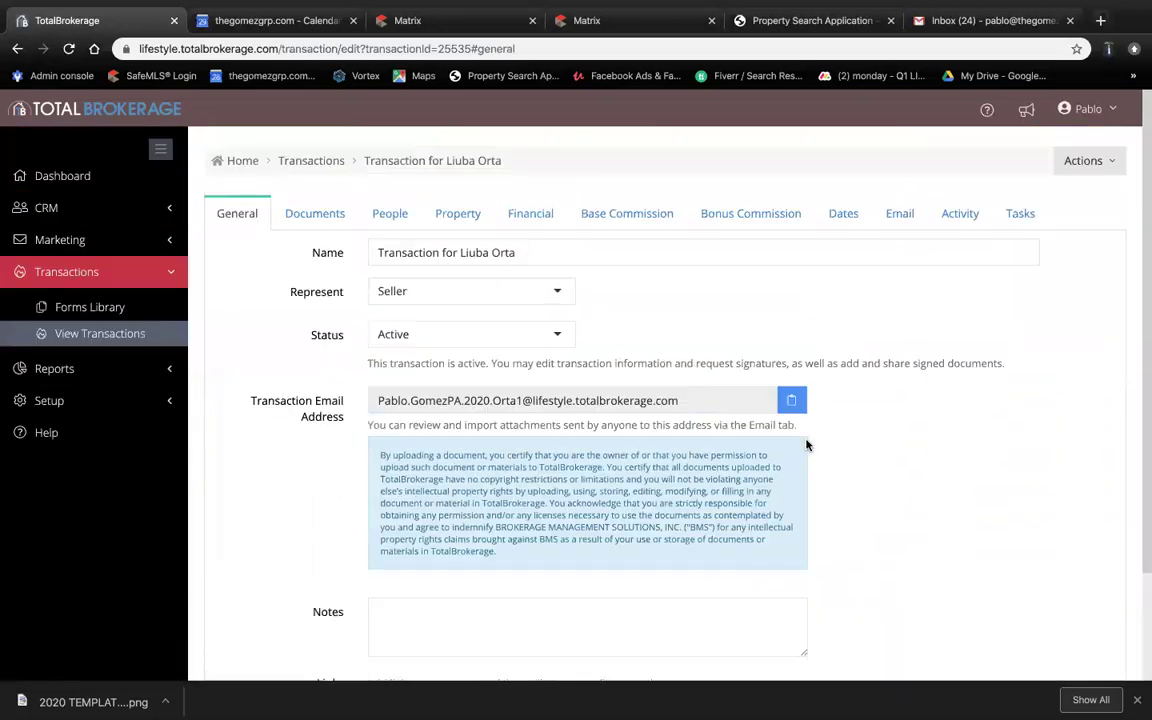
- Show the transaction's People page listing the seller's agent, additional agent and vendors
{"action": "left_click", "coordinate": [390, 212]}
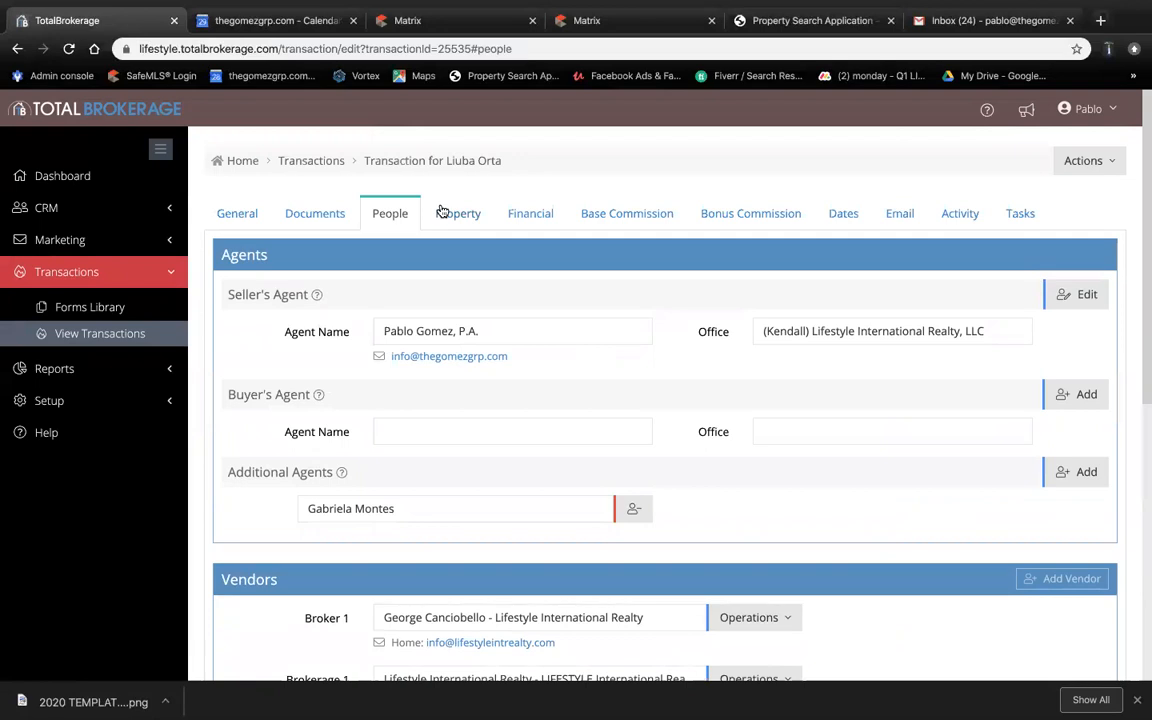
{"action": "left_click", "coordinate": [1020, 212]}
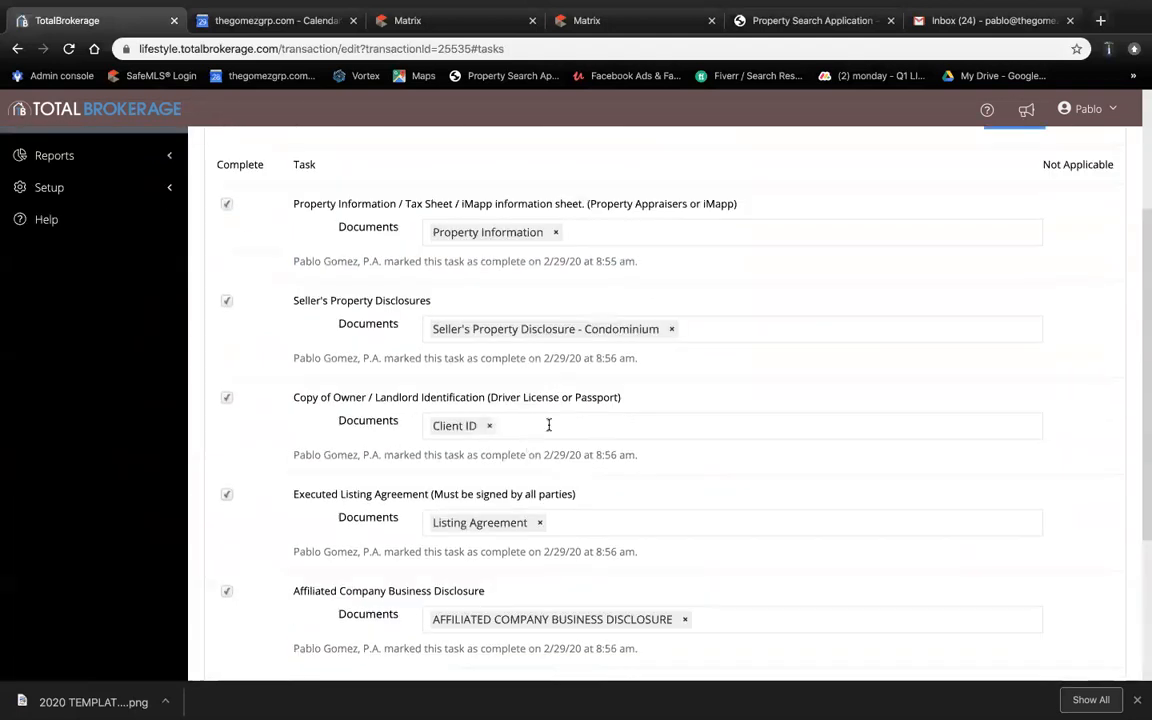